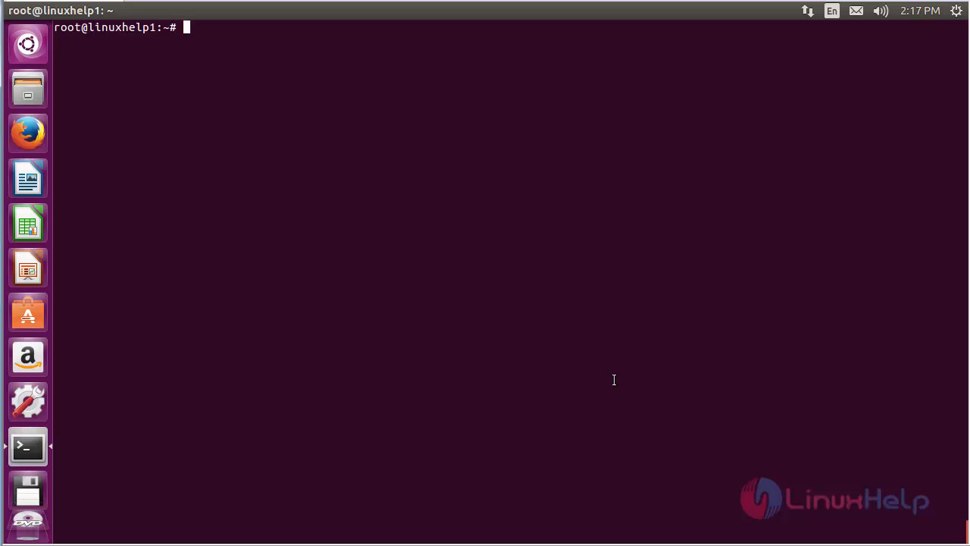
# Run add-apt-repository ppa:mscore-ubuntu/mscore-stable and confirm adding the repository.
pyautogui.write('add')
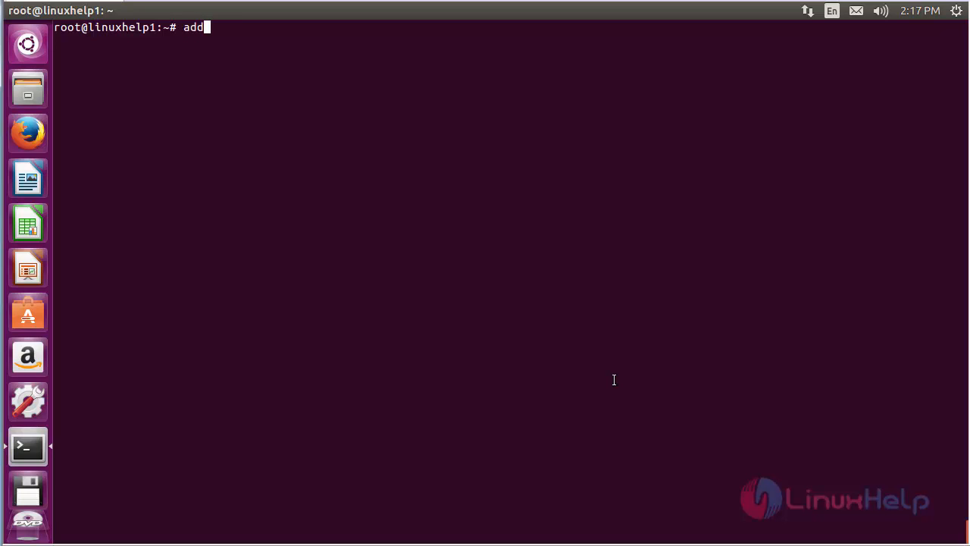
pyautogui.write('-apt-')
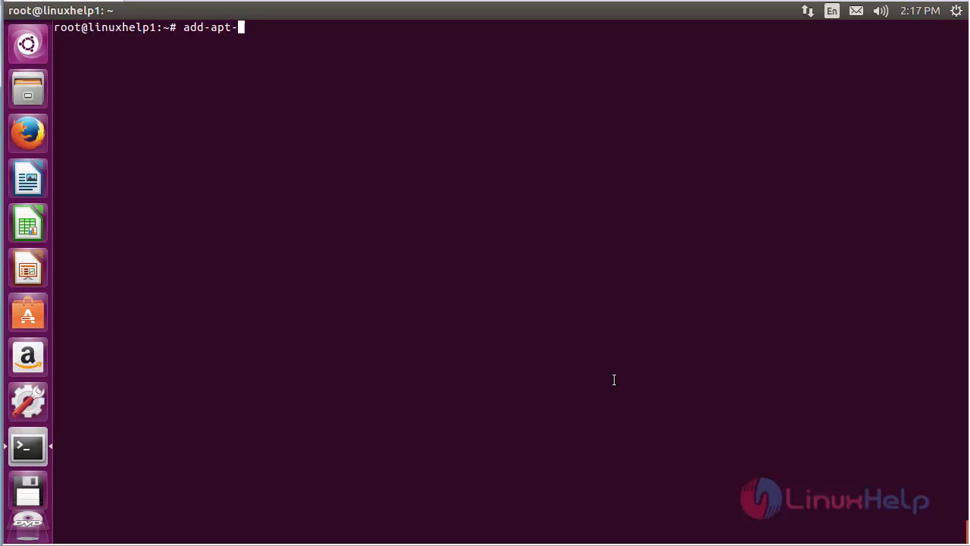
pyautogui.write('reposit')
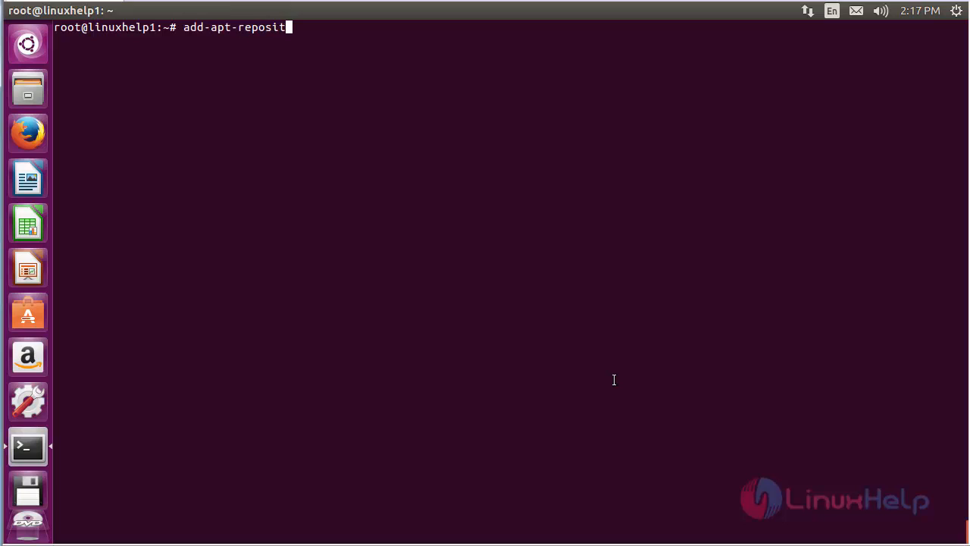
pyautogui.write('ory')
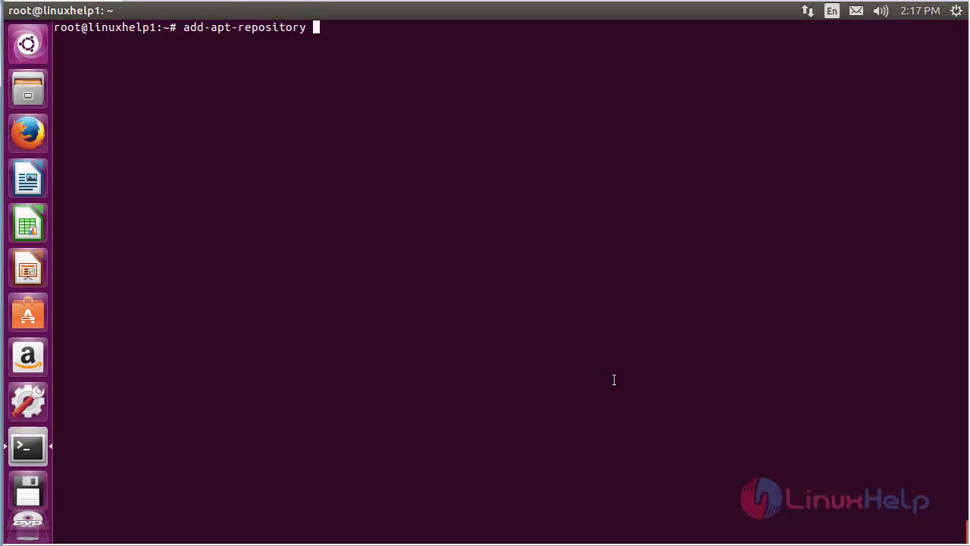
pyautogui.write('ppa:')
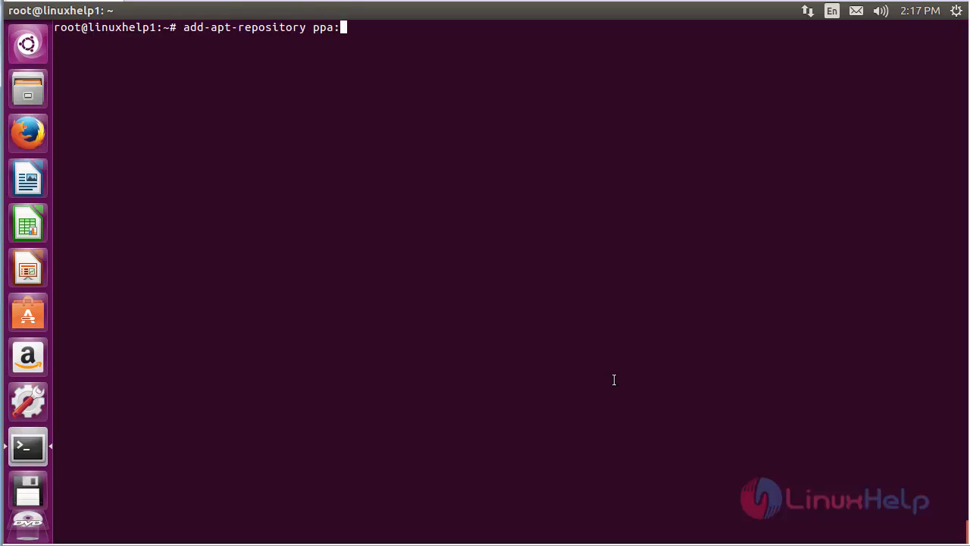
pyautogui.write('m')
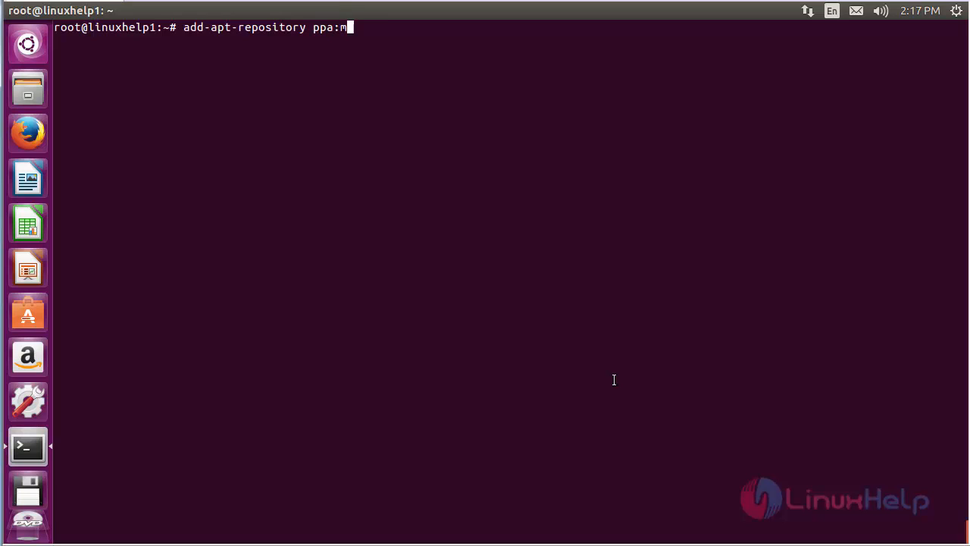
pyautogui.write('score')
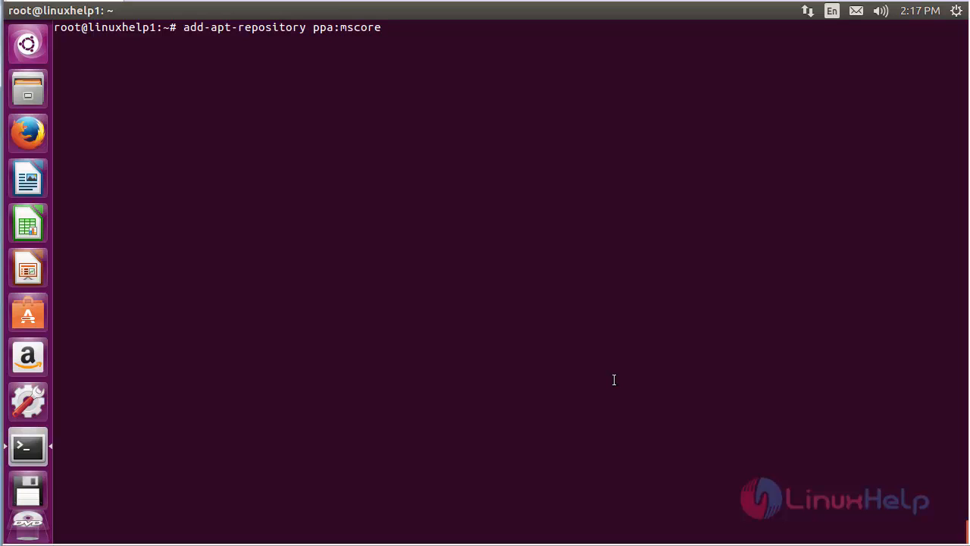
pyautogui.write('-ubun')
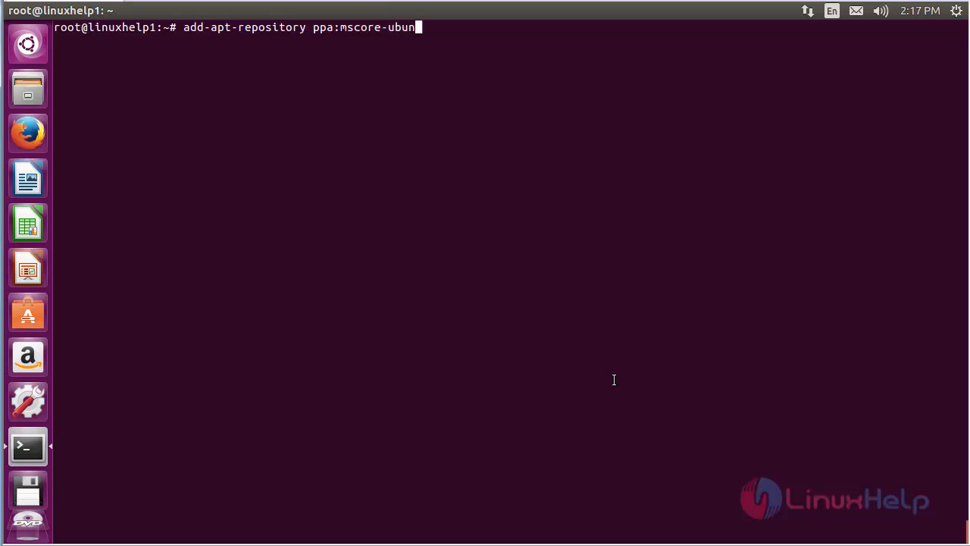
pyautogui.write('tu/')
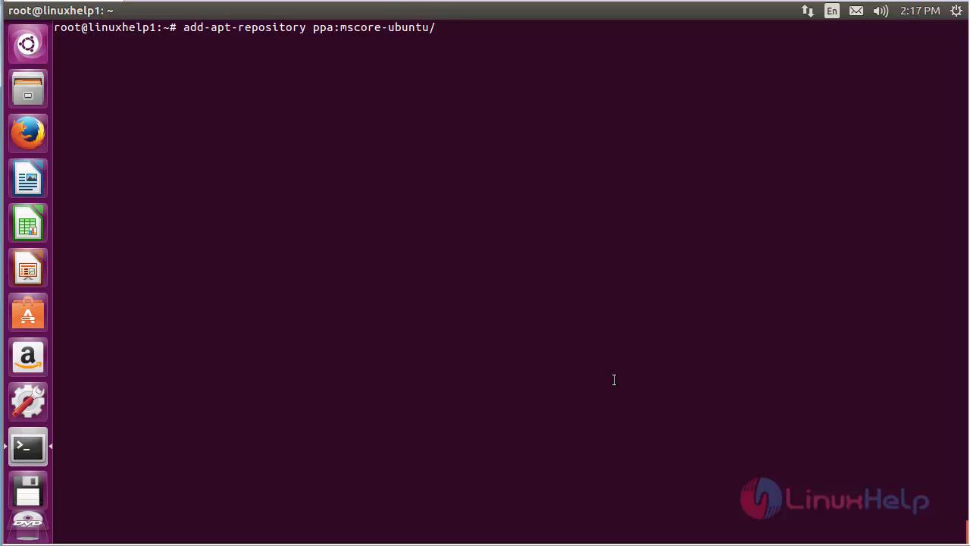
pyautogui.write('msc')
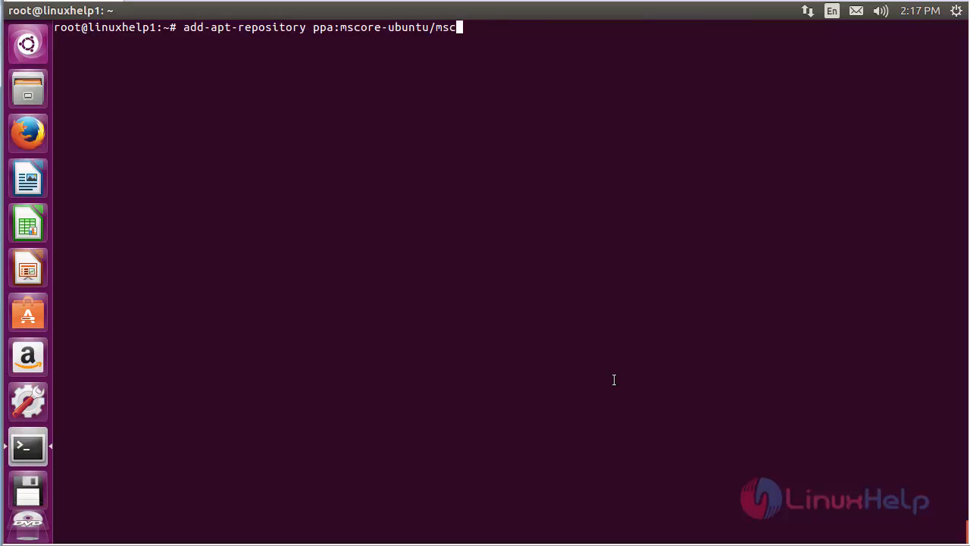
pyautogui.write('ore-st')
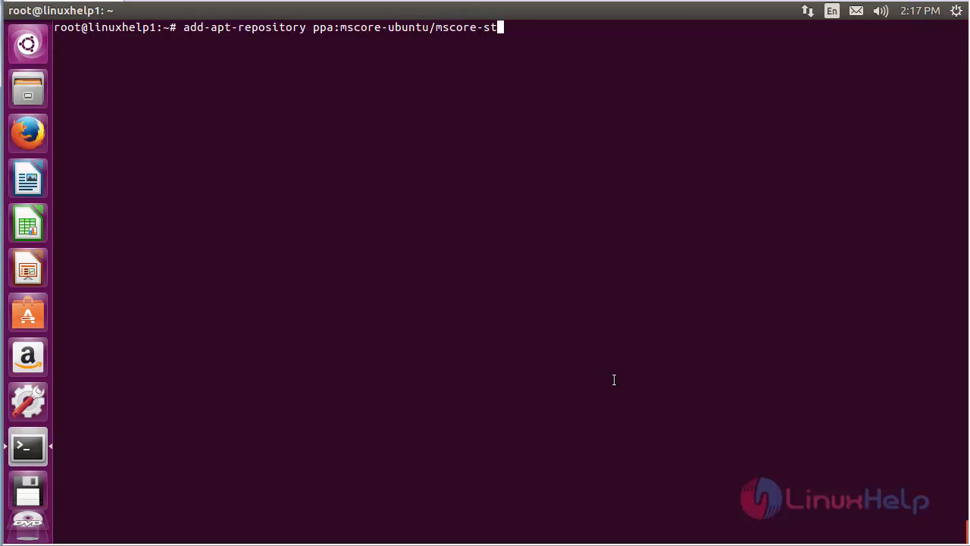
pyautogui.write('able')
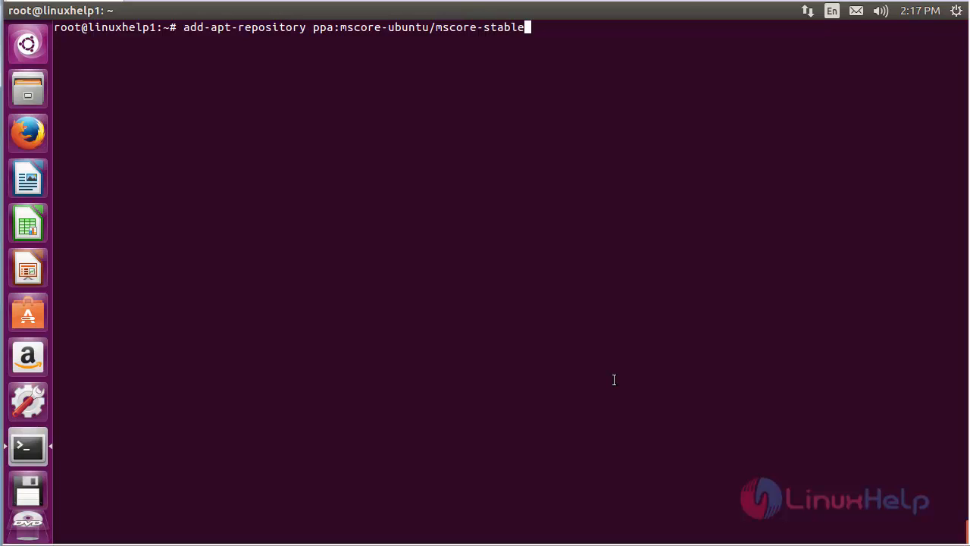
pyautogui.press('Return')
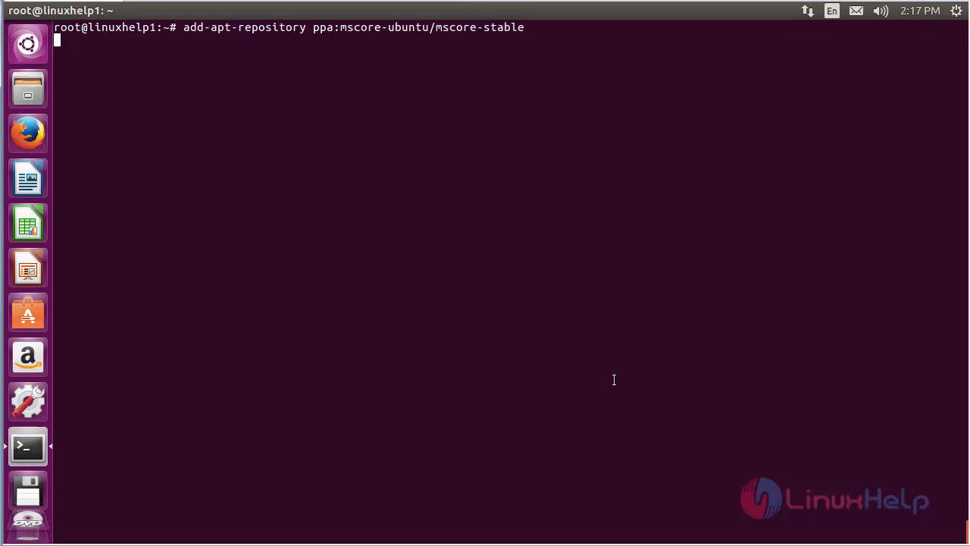
pyautogui.press('Return')
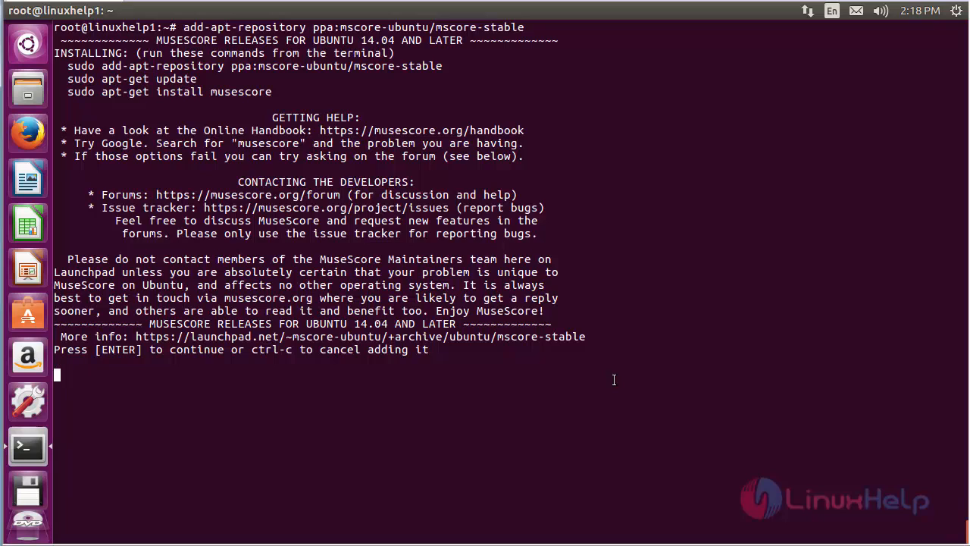
pyautogui.press('Return')
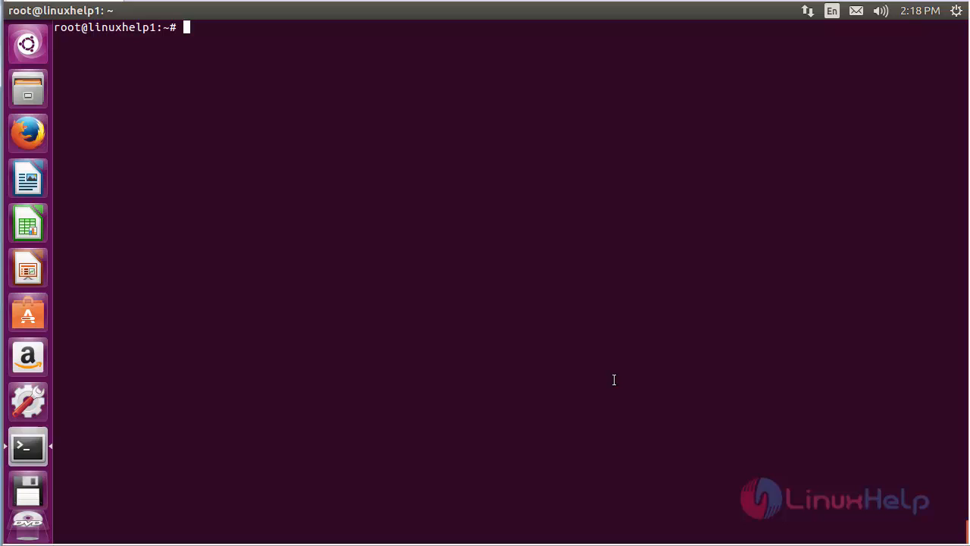
# Run apt-get update to refresh the package lists.
pyautogui.write('apt')
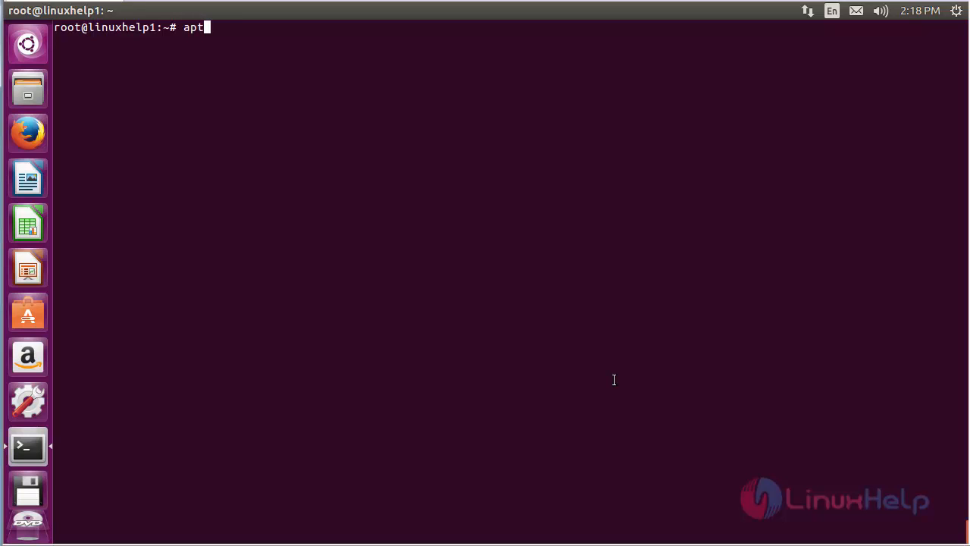
pyautogui.write('-get')
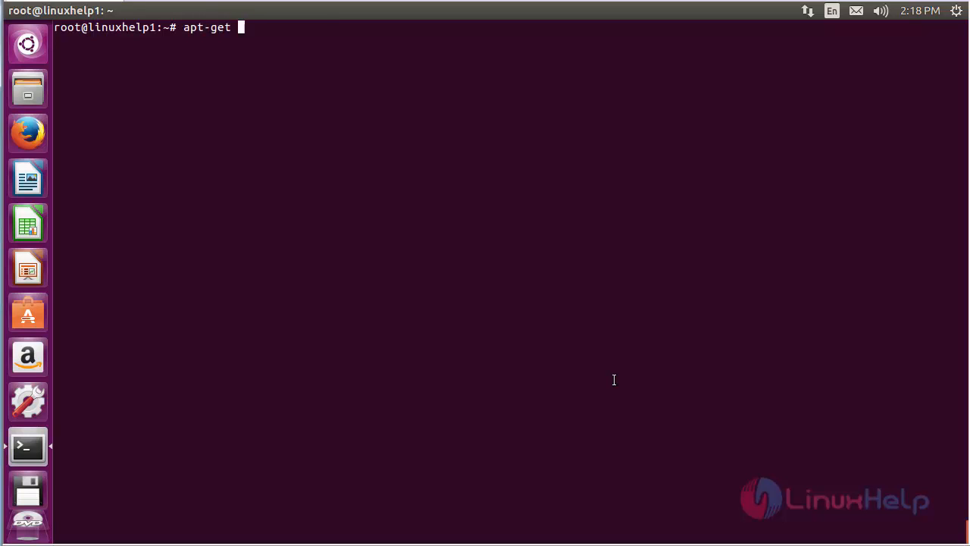
pyautogui.write('update')
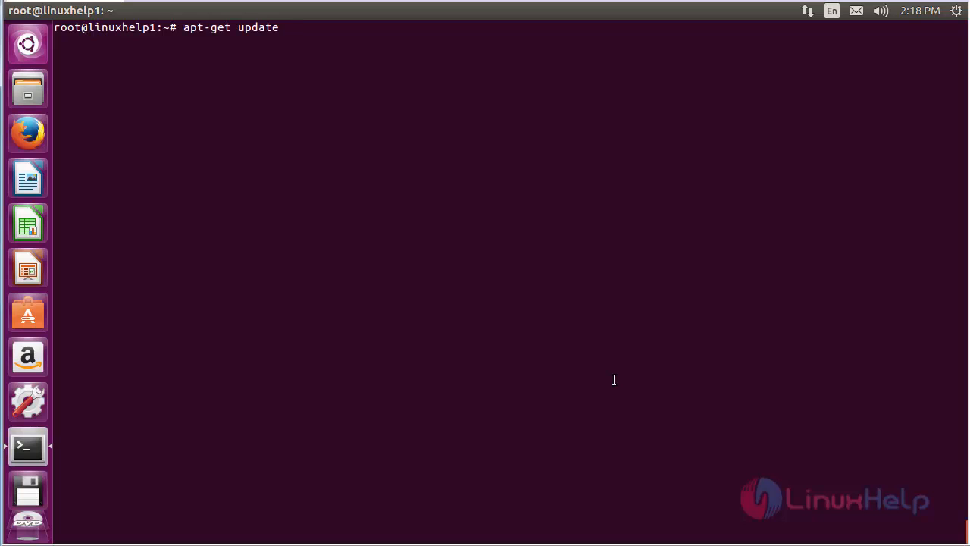
pyautogui.press('Return')
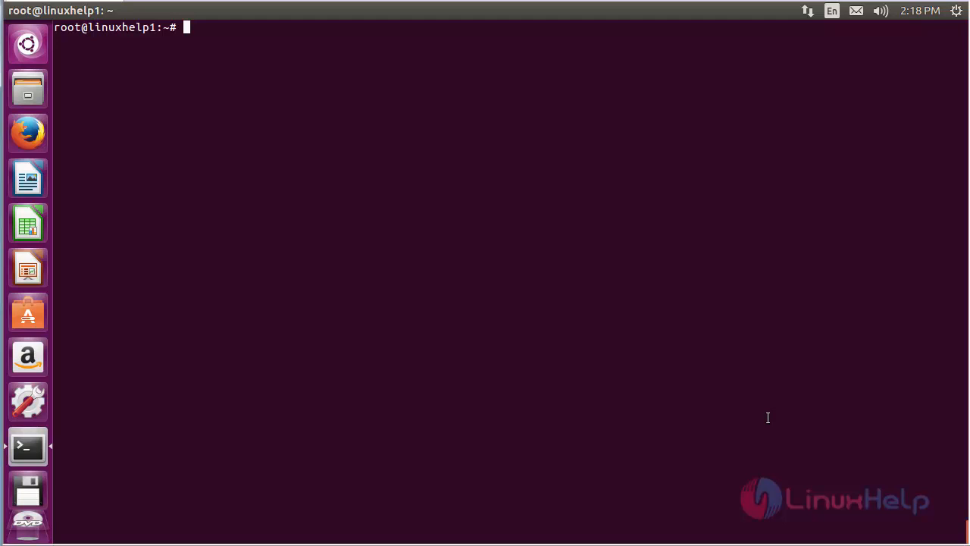
# Run apt-get install musescore -y, then bring up the Ubuntu application search.
pyautogui.write('apt-get')
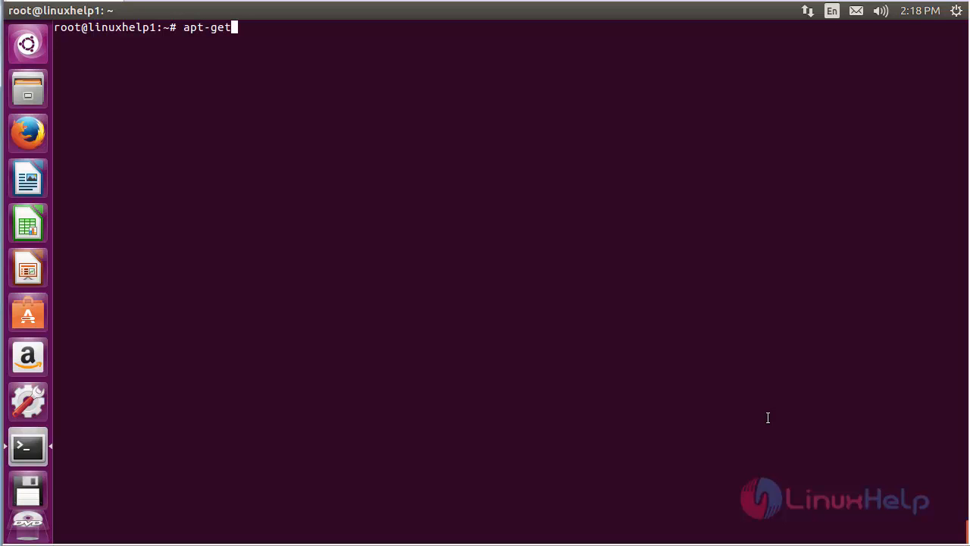
pyautogui.write('insta')
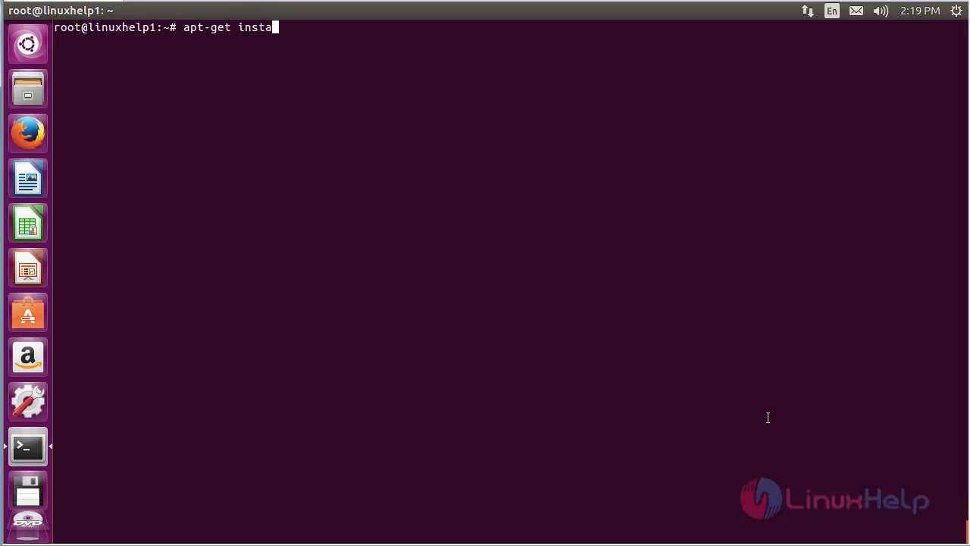
pyautogui.write('ll')
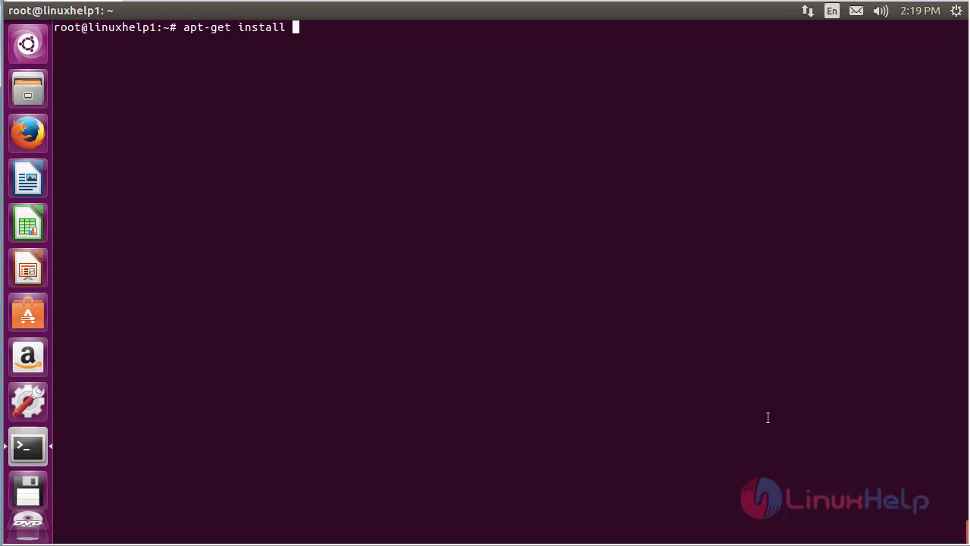
pyautogui.write('muses')
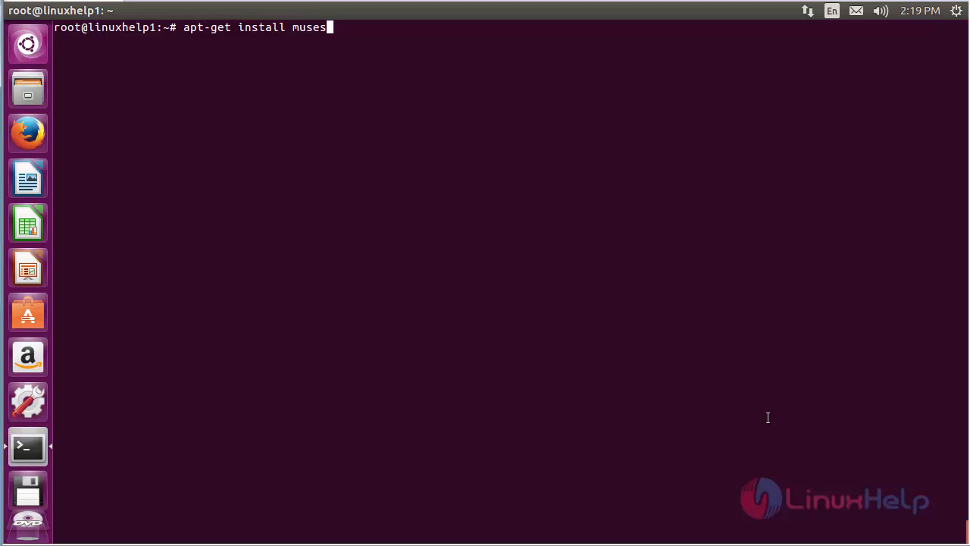
pyautogui.write('core -')
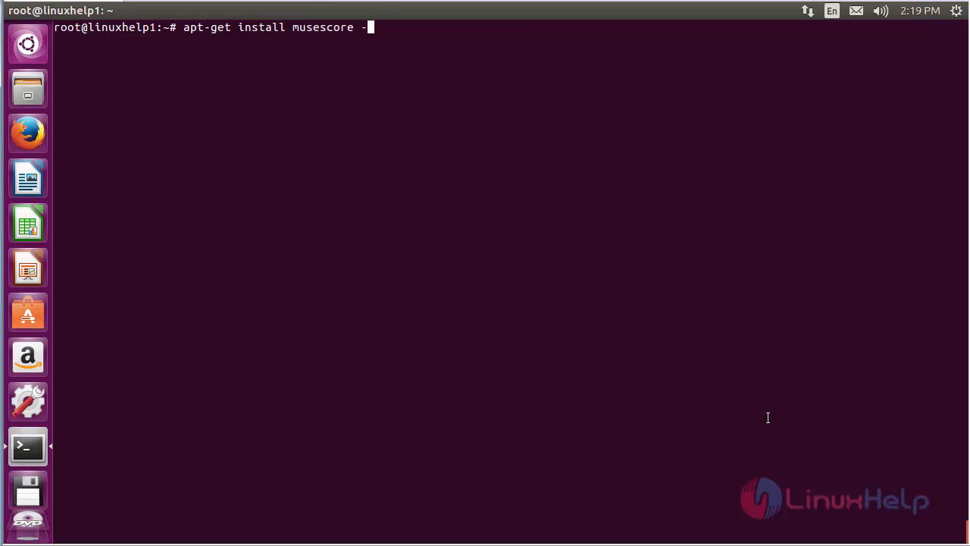
pyautogui.press('Return')
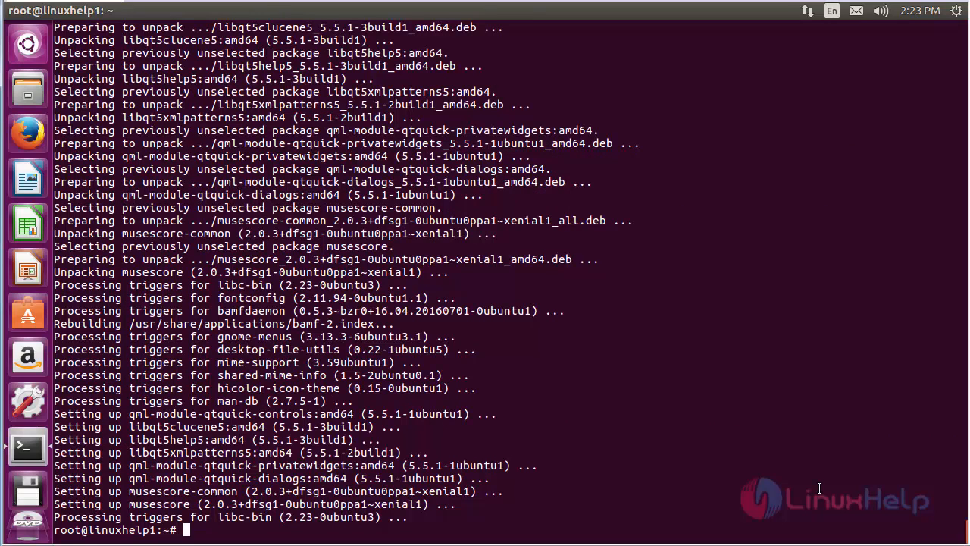
pyautogui.moveTo(27, 89)
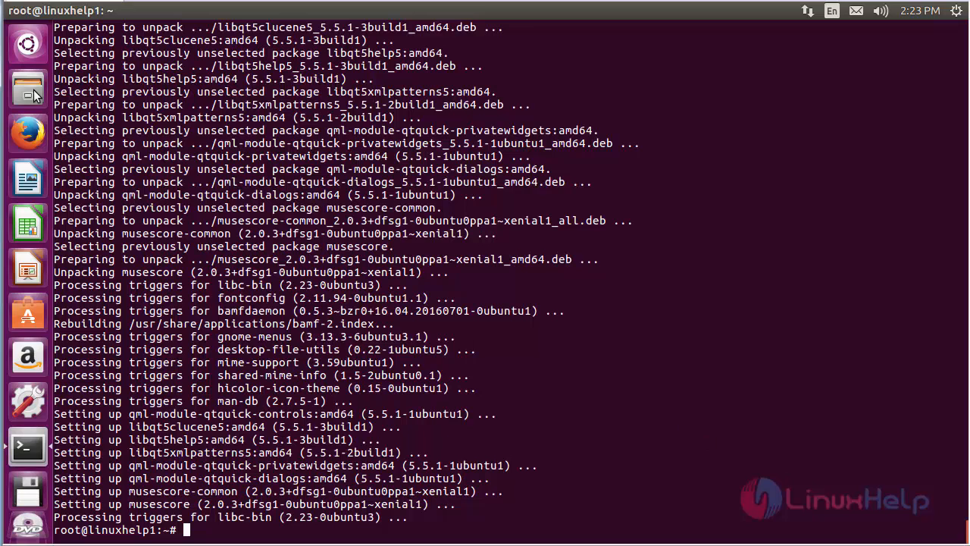
pyautogui.click(27, 44)
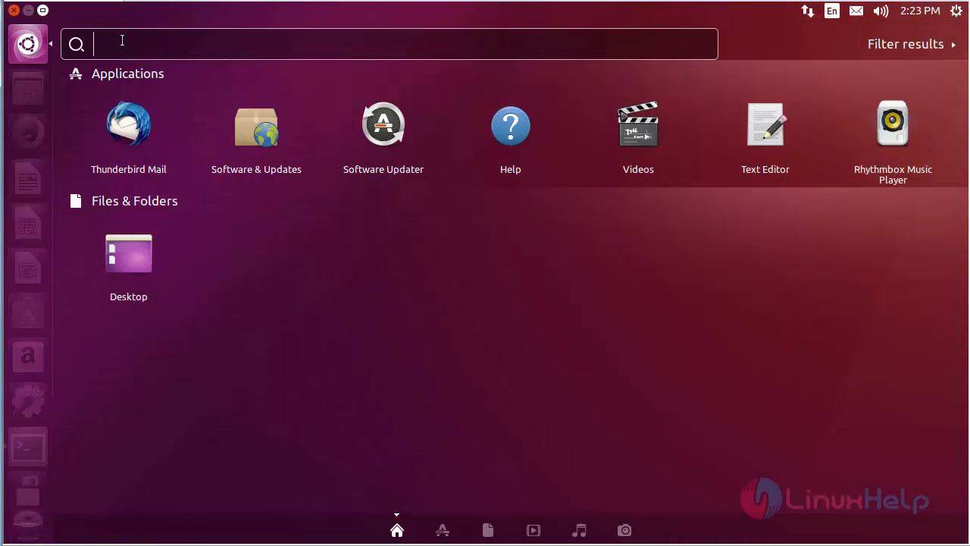
# Search the Dash for 'musescore' to find and launch MuseScore 2.
pyautogui.write('m')
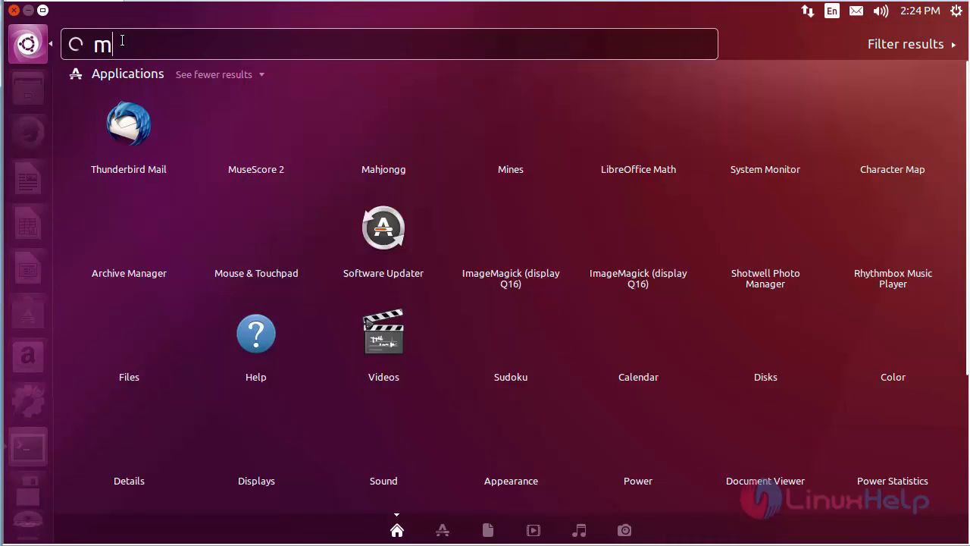
pyautogui.write('usescore')
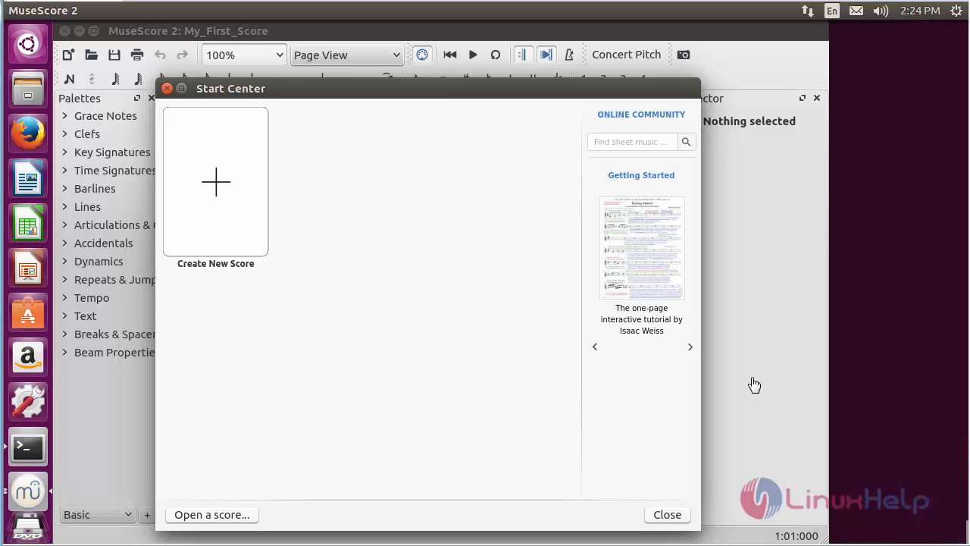
# Bring the MuseScore 2 Start Center into focus over the score window.
pyautogui.click(690, 345)
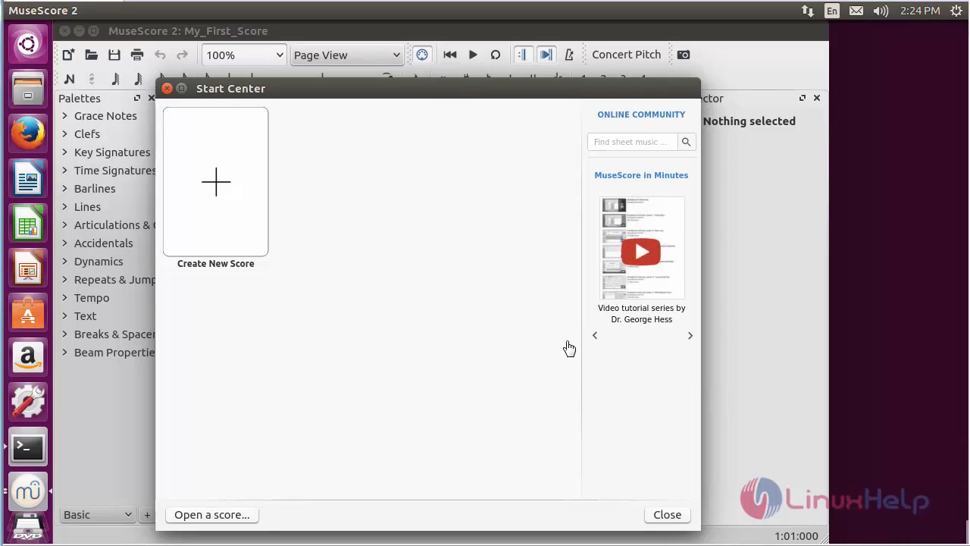
pyautogui.moveTo(279, 241)
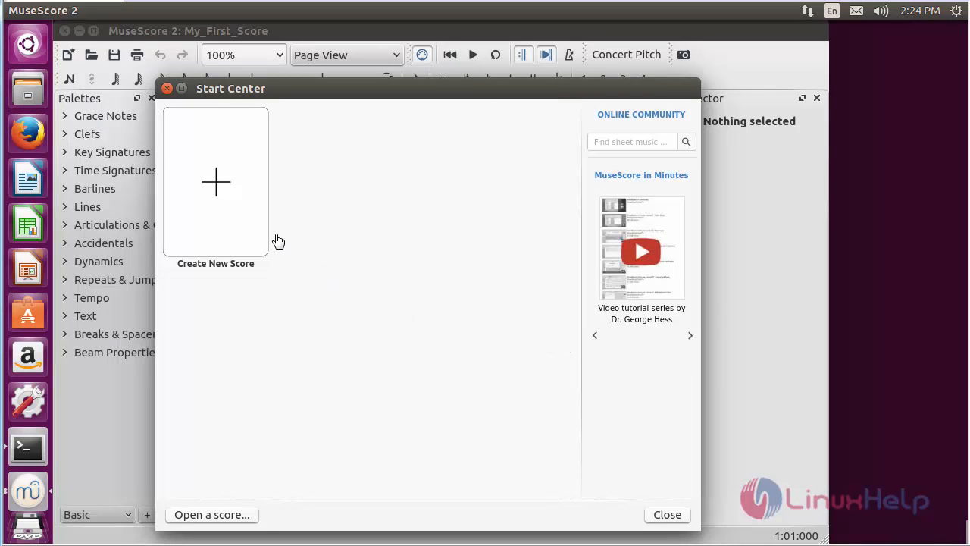
pyautogui.moveTo(215, 189)
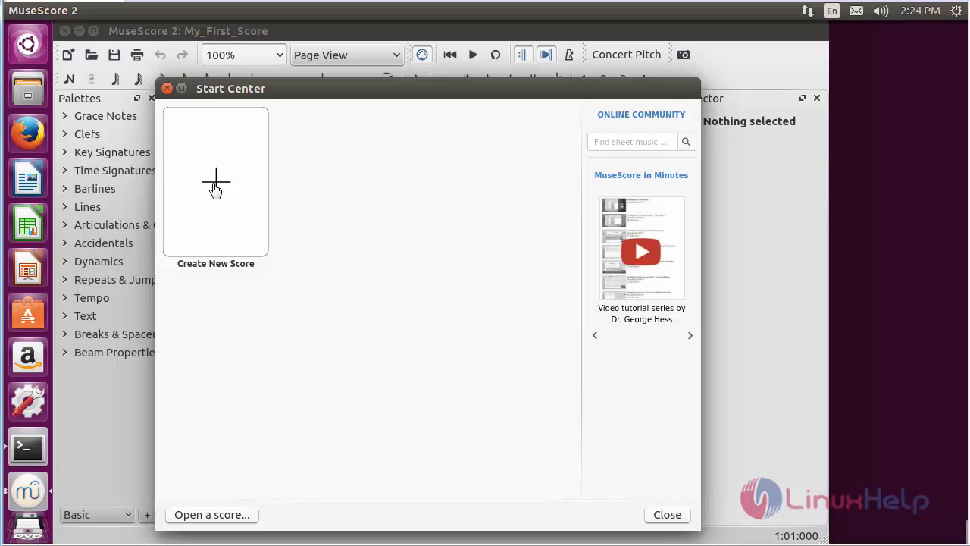
# Start a new score and fill in title 'Welcome', subtitle 'chapter' and composer 'author'.
pyautogui.click(215, 181)
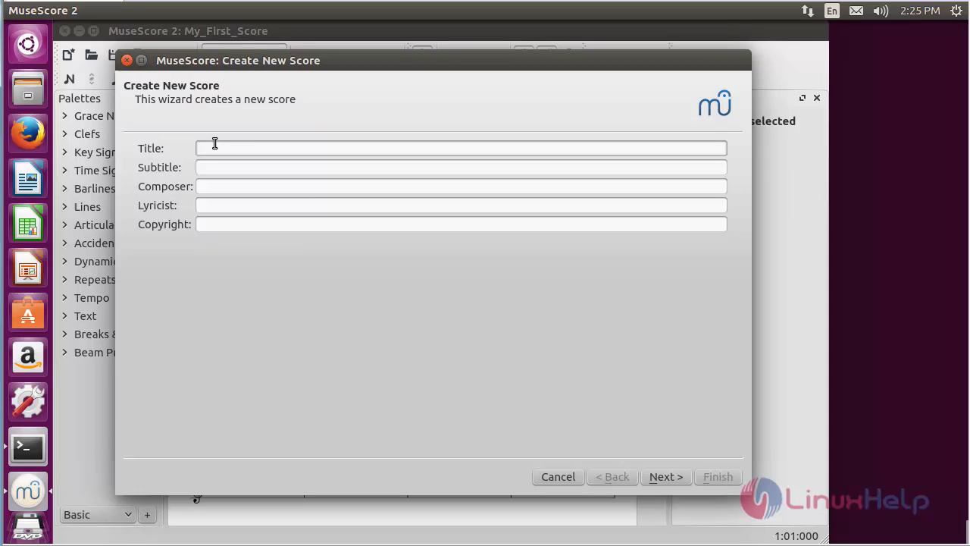
pyautogui.write('Welcome')
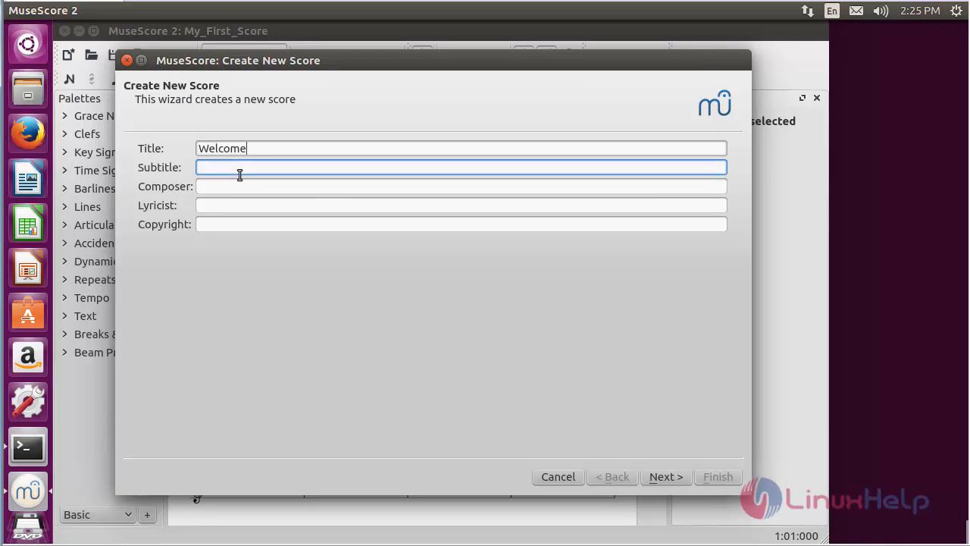
pyautogui.write('chapter')
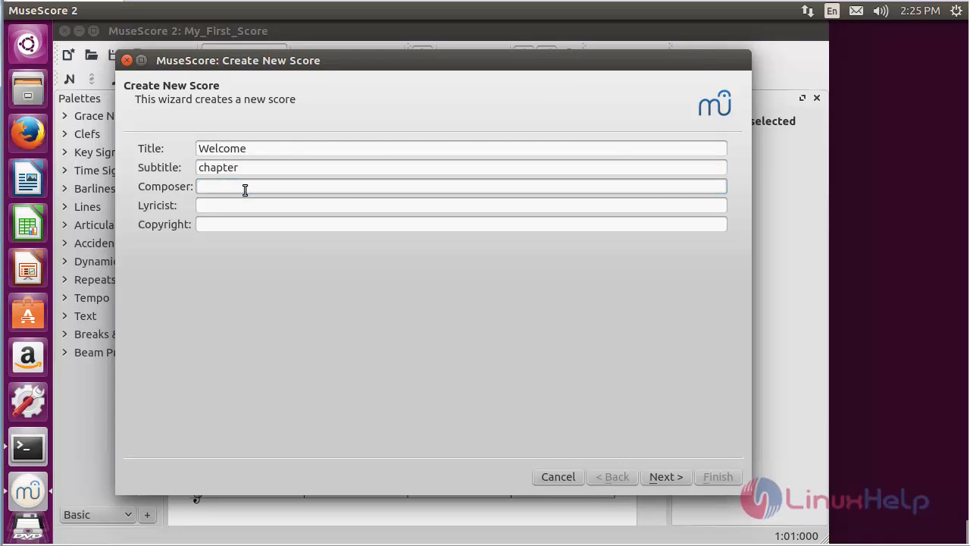
pyautogui.write('author')
pyautogui.click(461, 224)
pyautogui.write('linuxhelp')
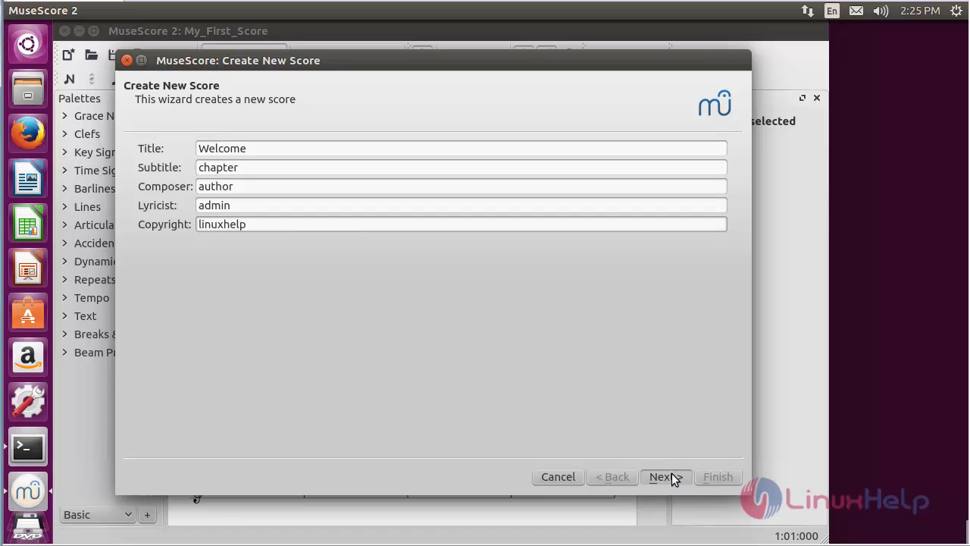
# Choose the Grand Staff template and finish the wizard with default key signature and tempo.
pyautogui.click(661, 476)
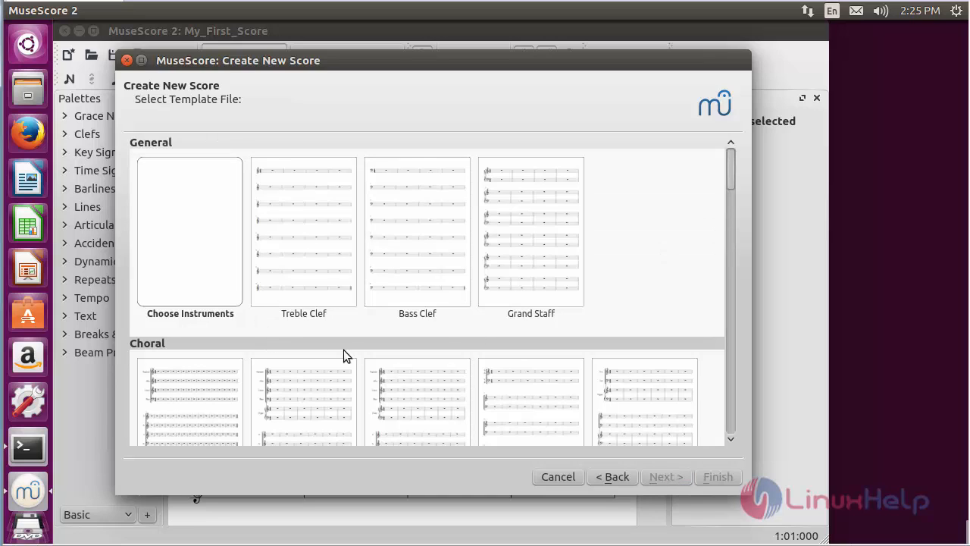
pyautogui.moveTo(243, 318)
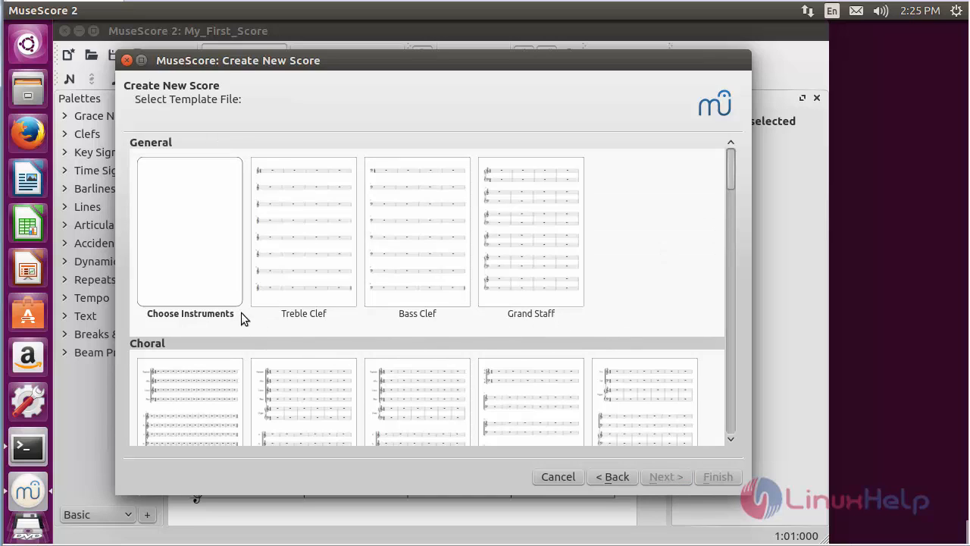
pyautogui.moveTo(497, 250)
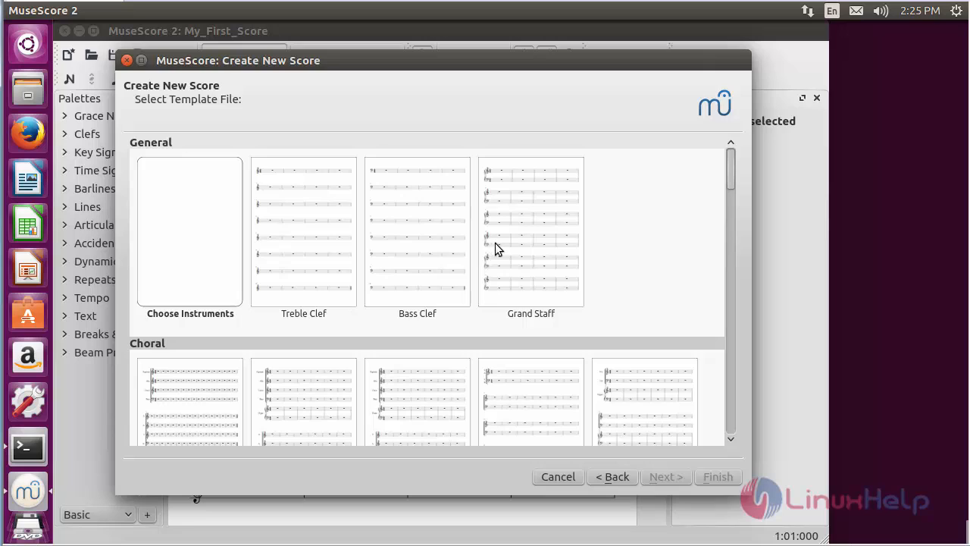
pyautogui.click(666, 476)
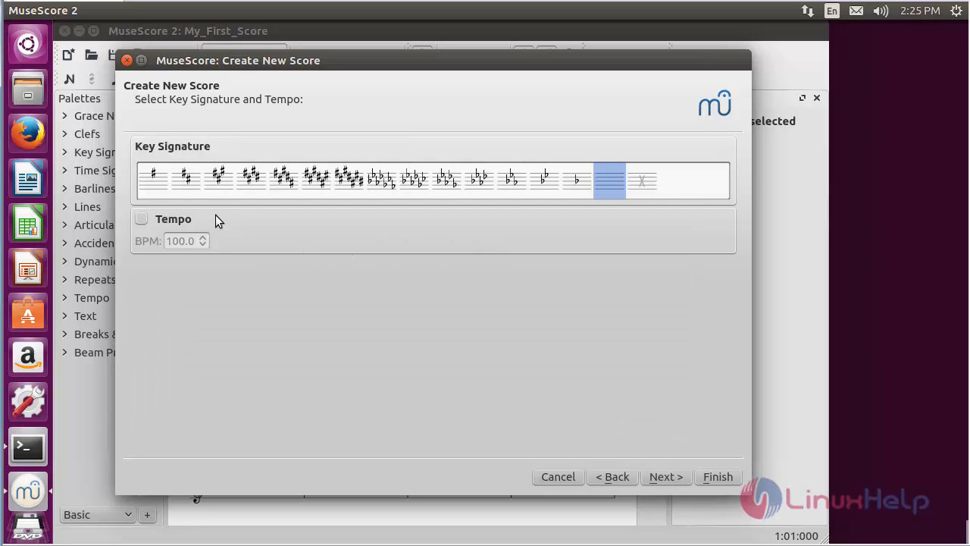
pyautogui.moveTo(482, 211)
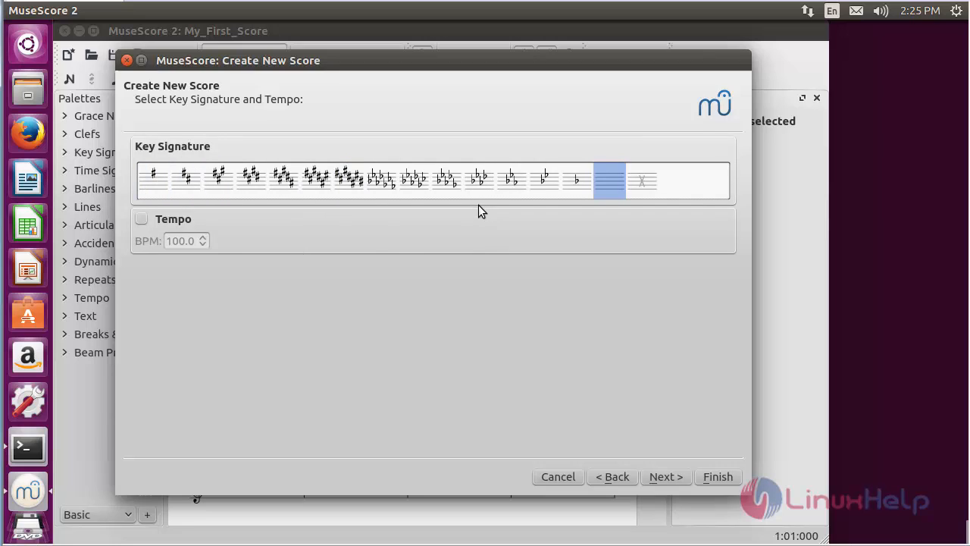
pyautogui.moveTo(418, 324)
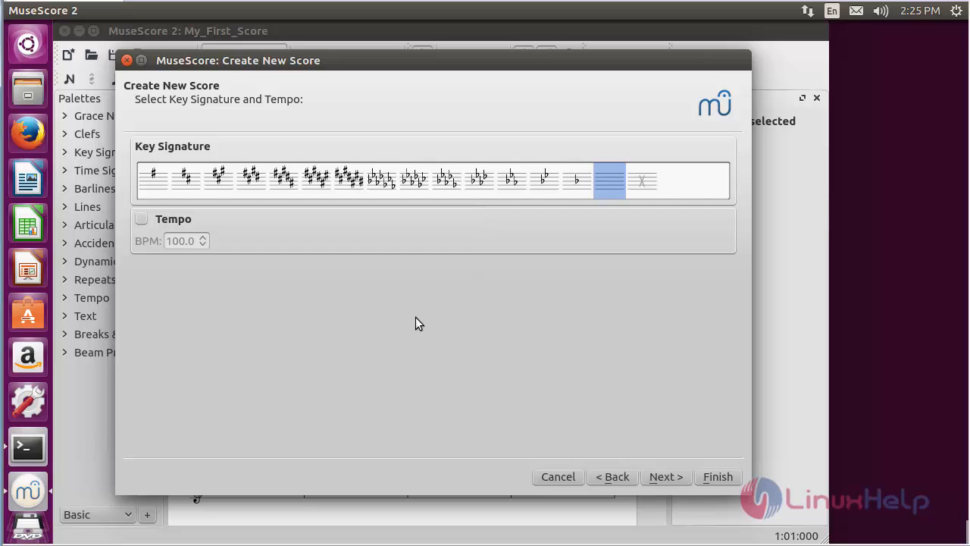
pyautogui.moveTo(719, 476)
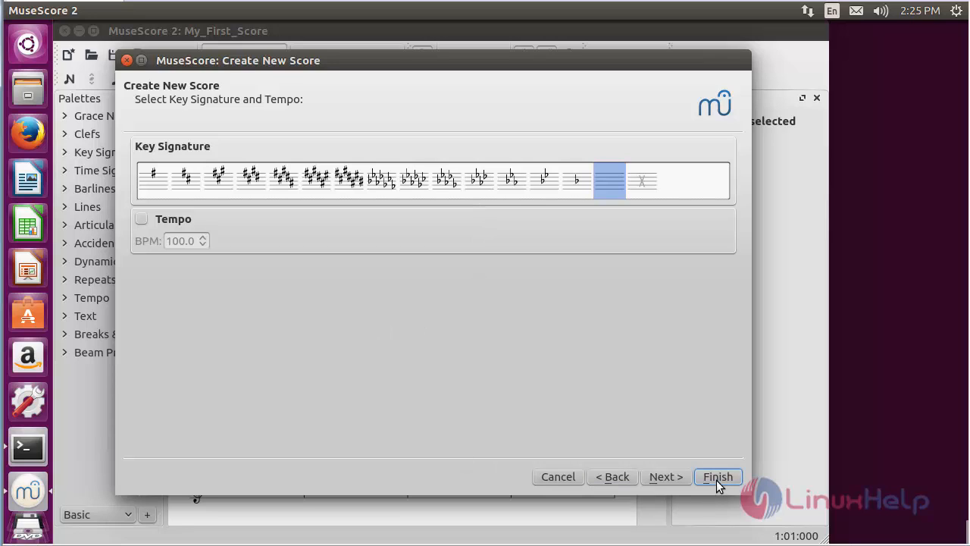
pyautogui.click(717, 476)
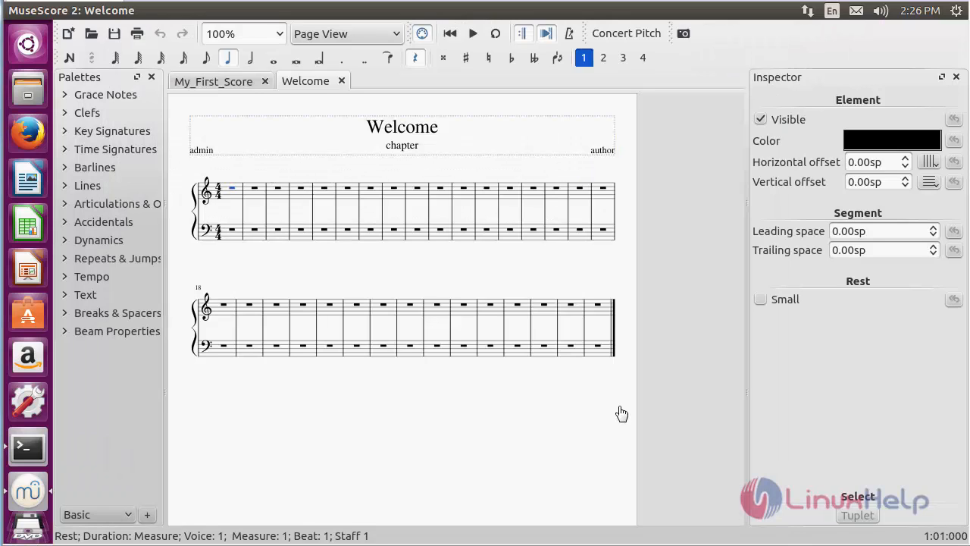
pyautogui.moveTo(438, 372)
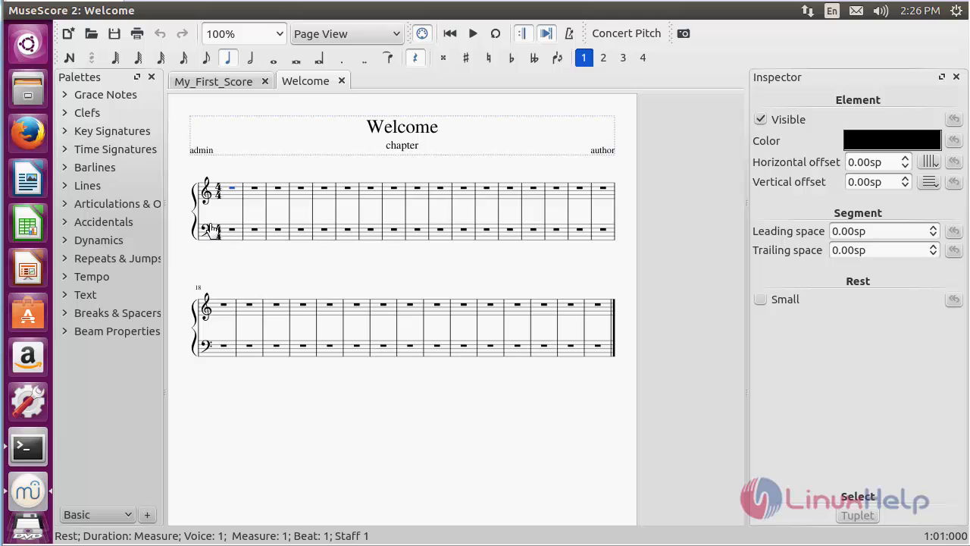
pyautogui.moveTo(311, 76)
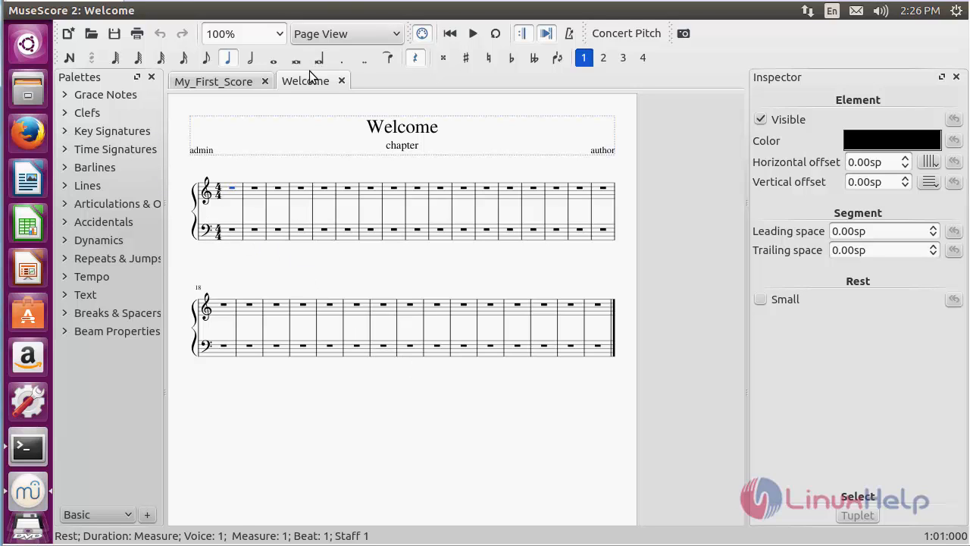
# Show the About dialog from the Help menu, reporting MuseScore version 2.0.3.
pyautogui.click(358, 9)
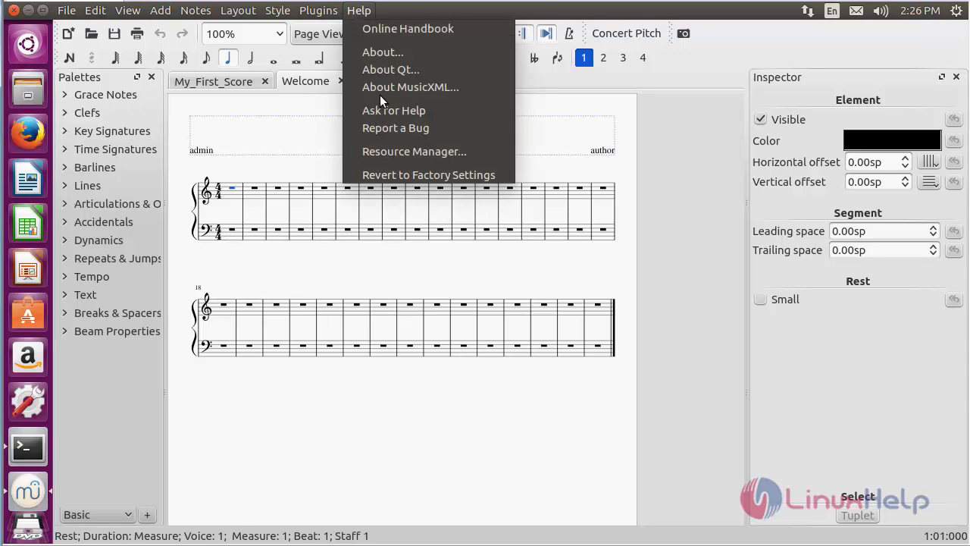
pyautogui.click(382, 51)
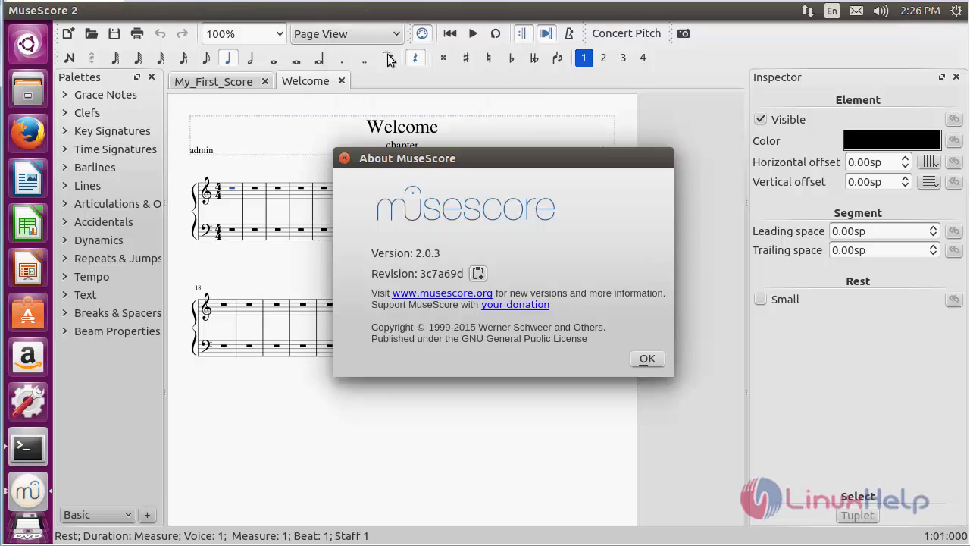
pyautogui.moveTo(466, 318)
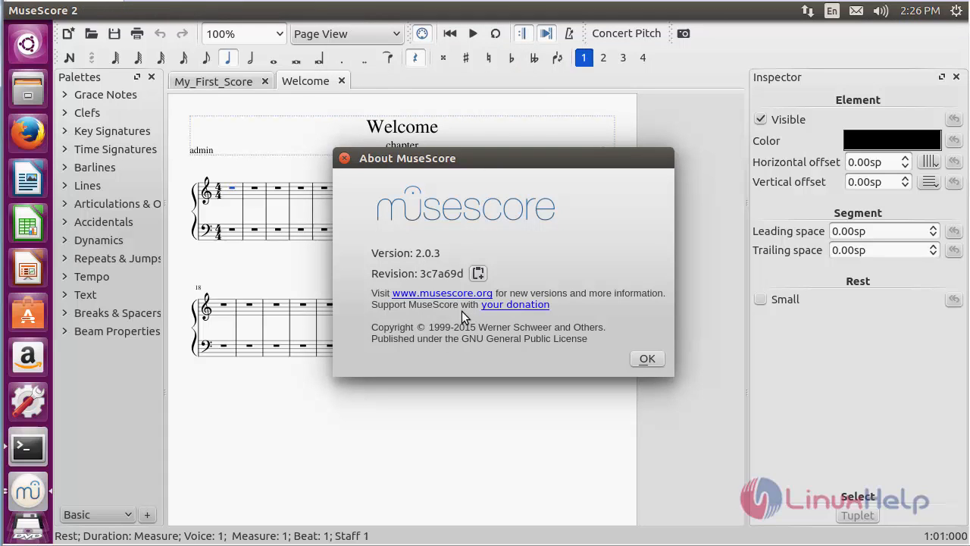
pyautogui.moveTo(422, 273)
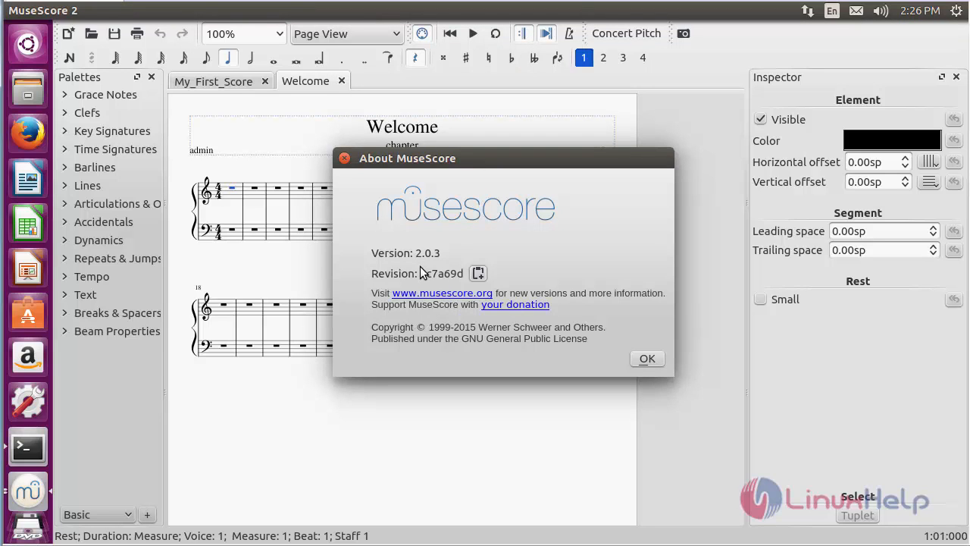
pyautogui.moveTo(478, 265)
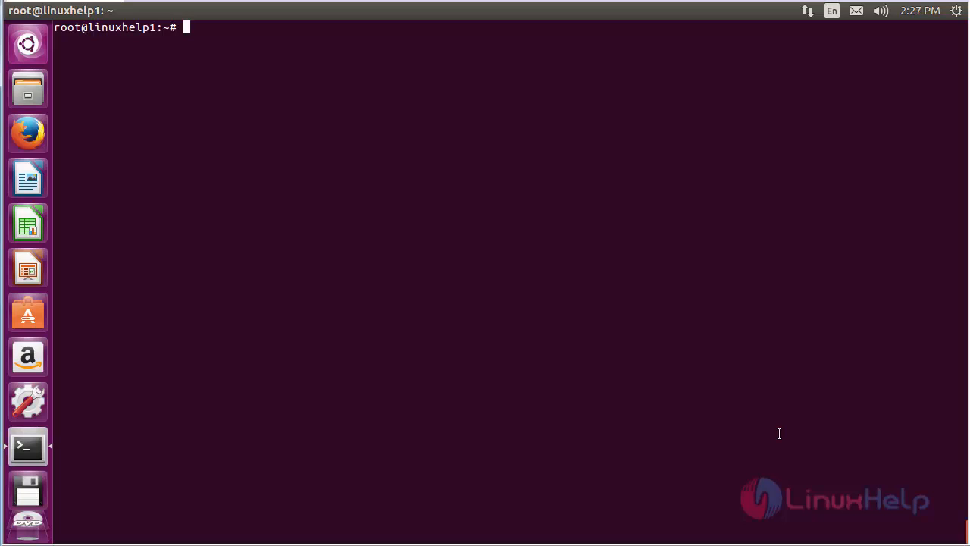
# Run apt-get remove musescore -y, correcting a typo in 'remove' along the way.
pyautogui.write('apt-get')
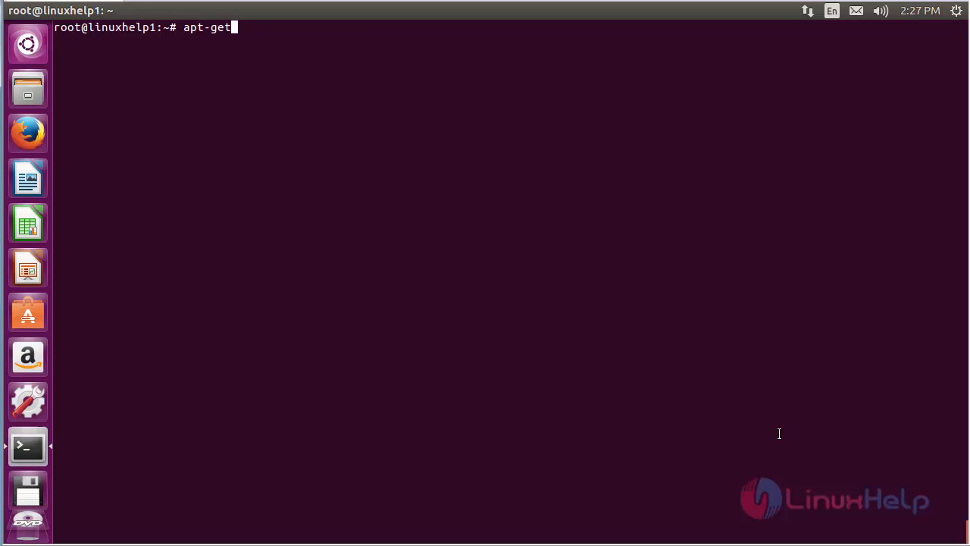
pyautogui.write('remoce')
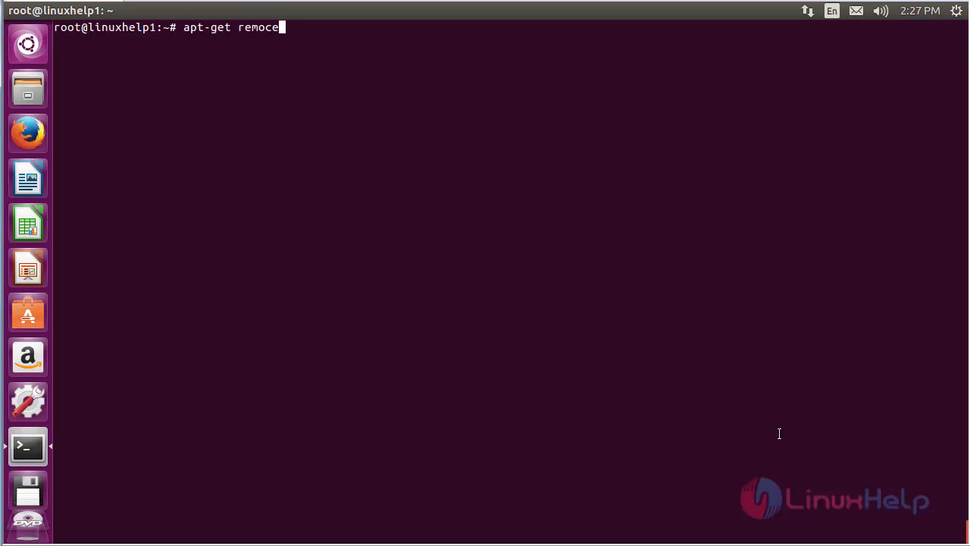
pyautogui.press('BackSpace')
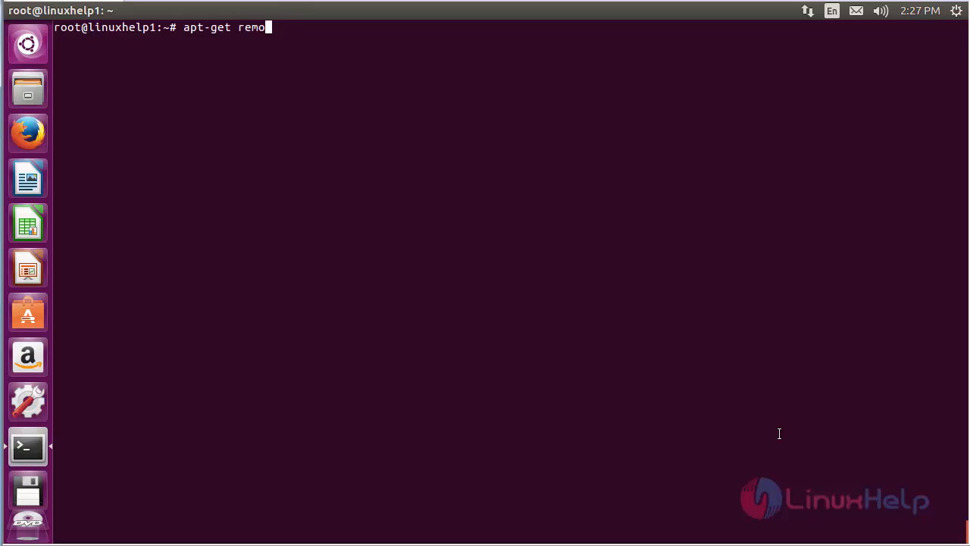
pyautogui.write('ve')
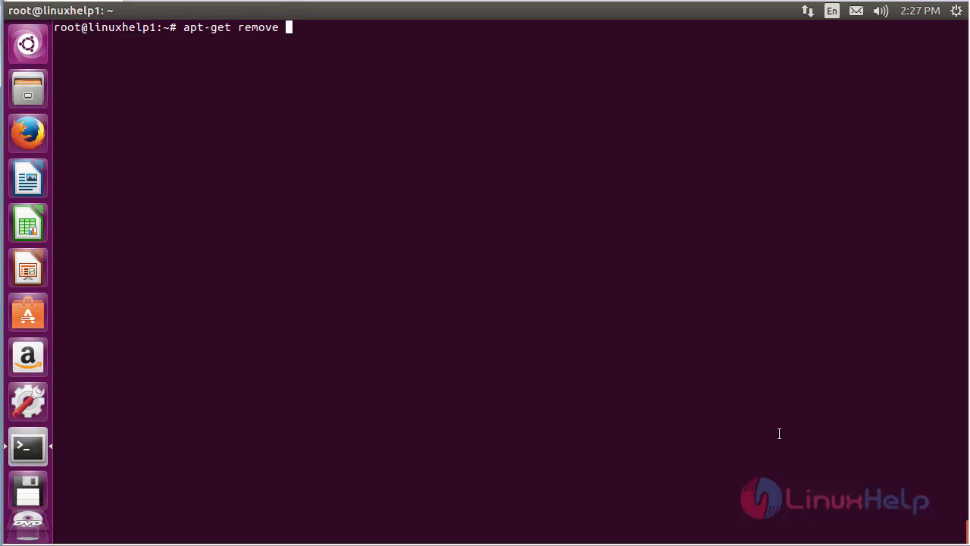
pyautogui.write('muse')
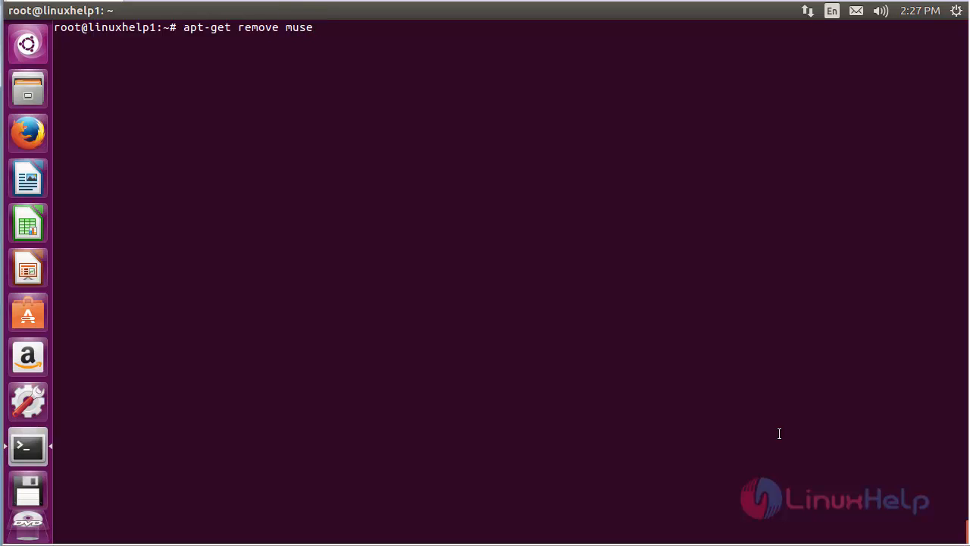
pyautogui.write('sc')
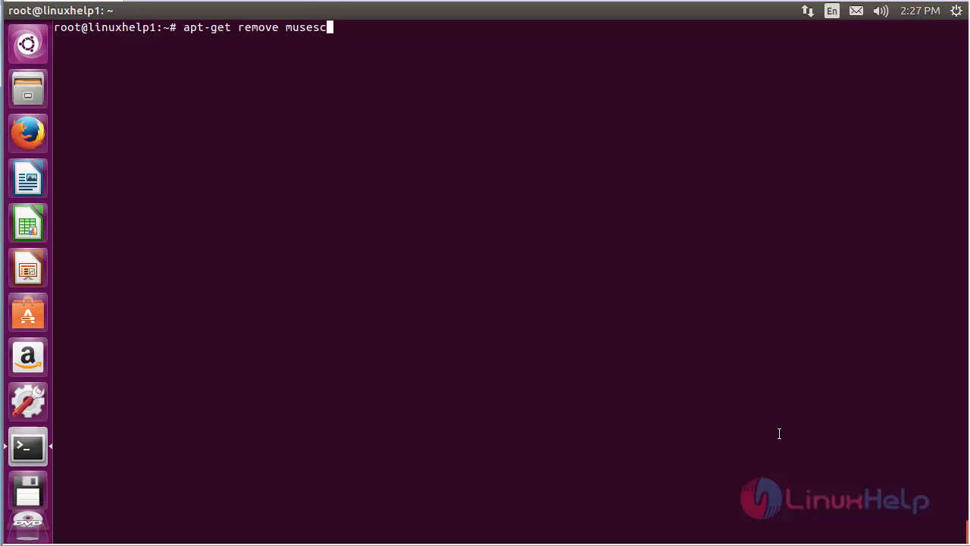
pyautogui.write('ore')
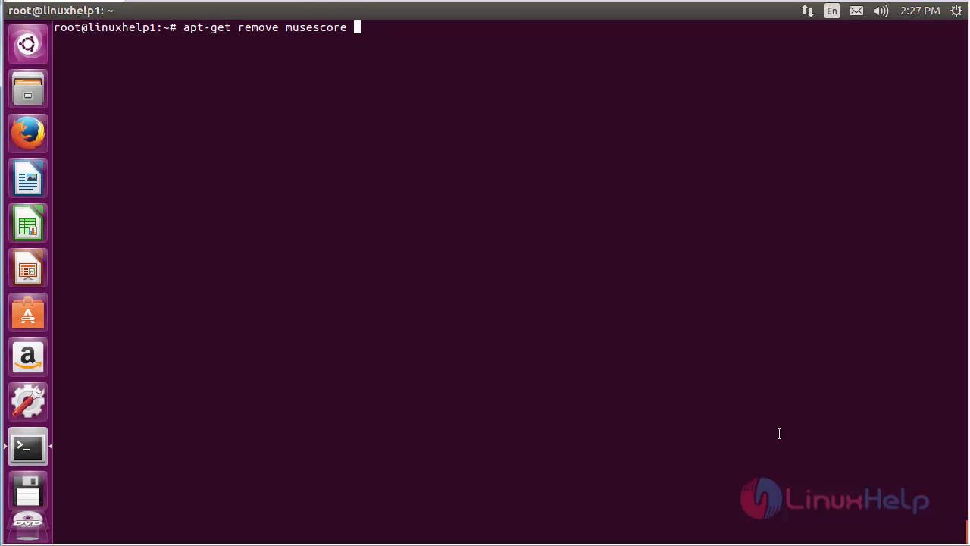
pyautogui.write('-y')
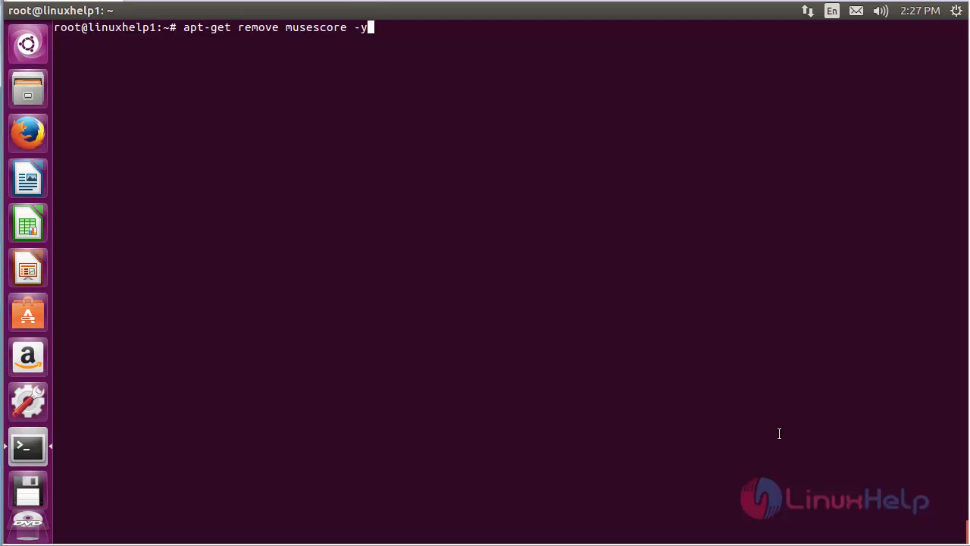
pyautogui.press('Return')
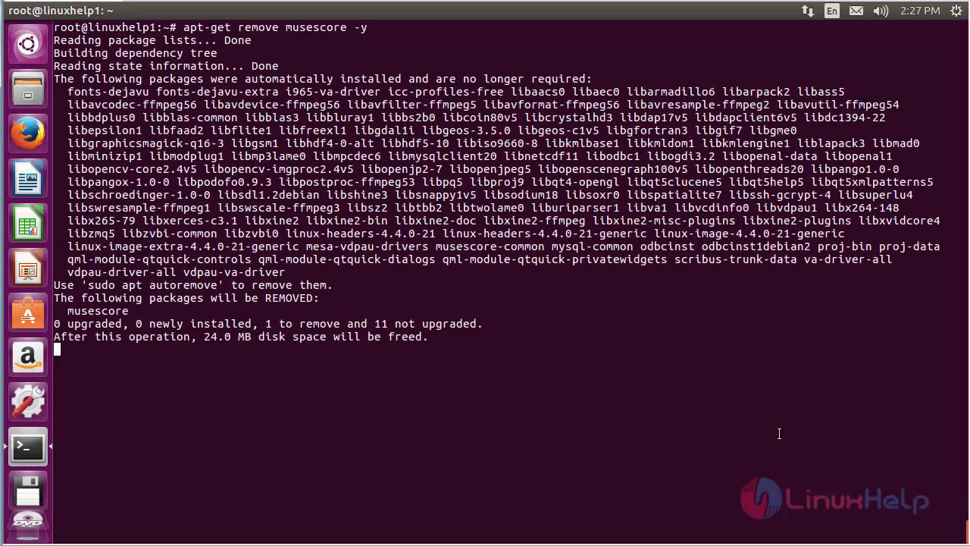